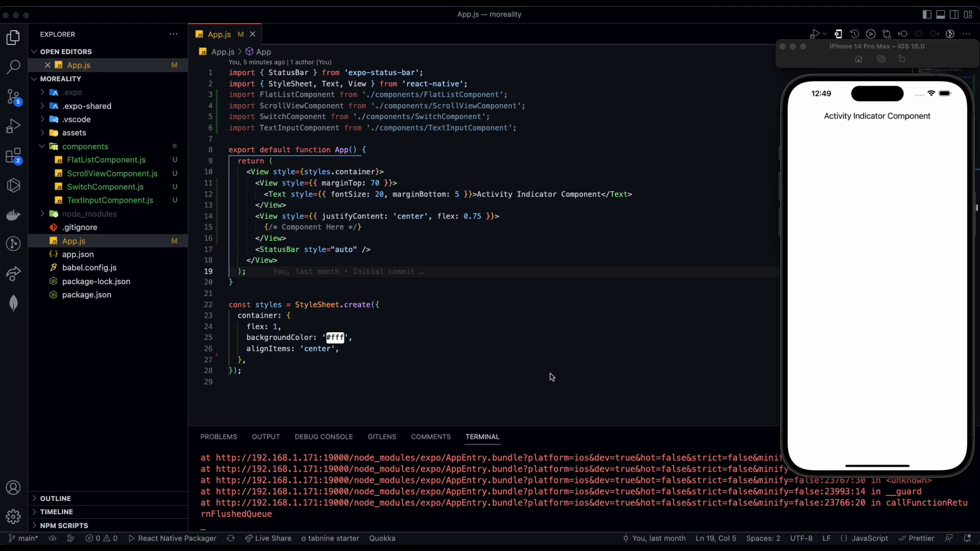
pyautogui.moveTo(529, 300)
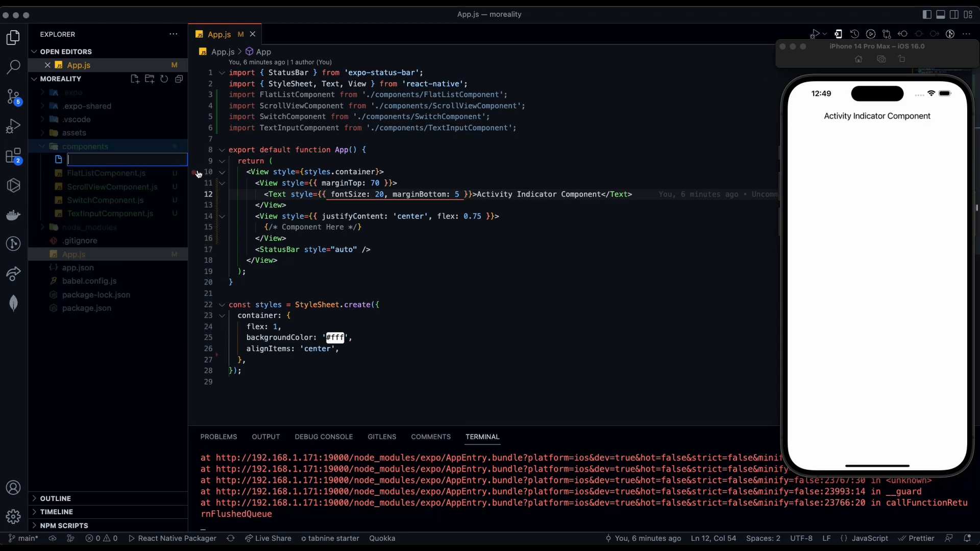
# Step: Name the new file ActivityIndicatorComponent.js and scaffold a functional component with the rnfe snippet
pyautogui.write('ActivityIndica')
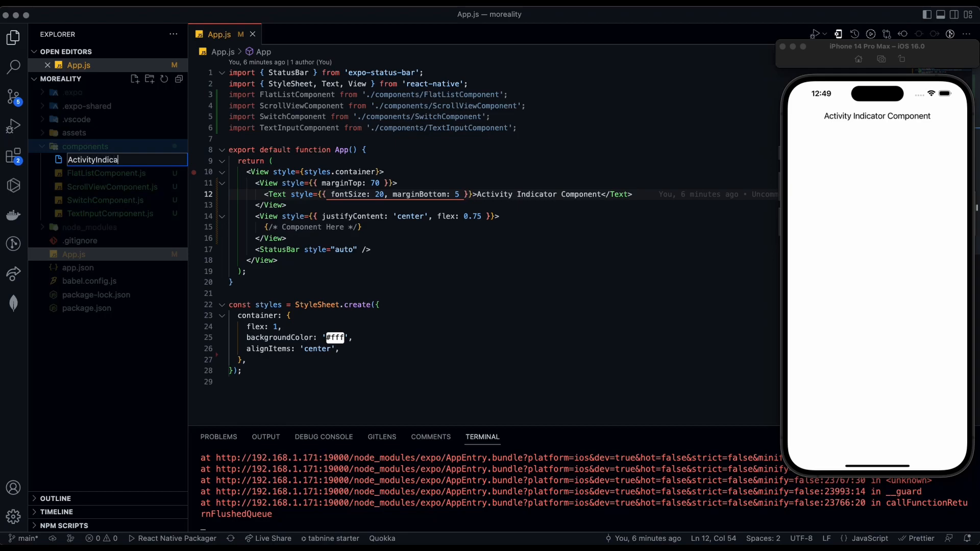
pyautogui.write('torComponent.js')
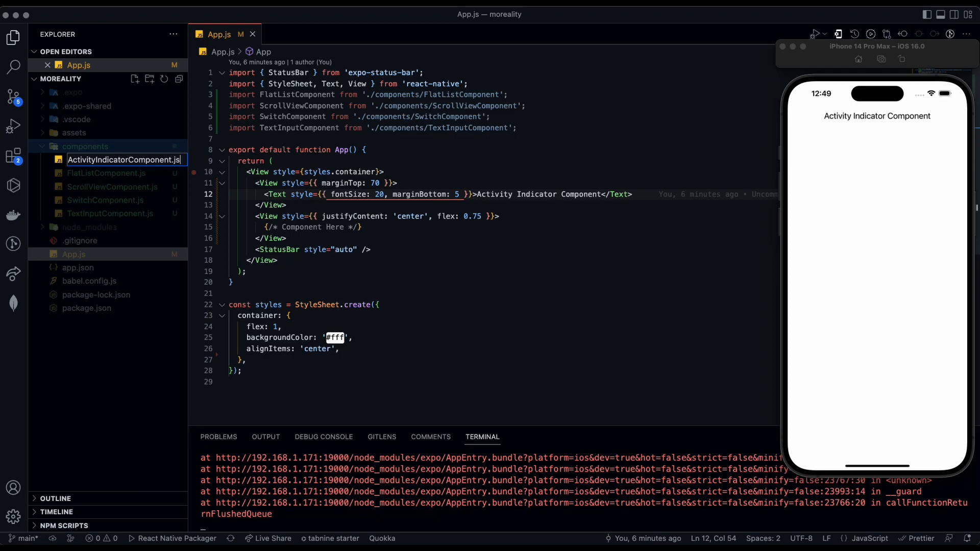
pyautogui.press('Enter')
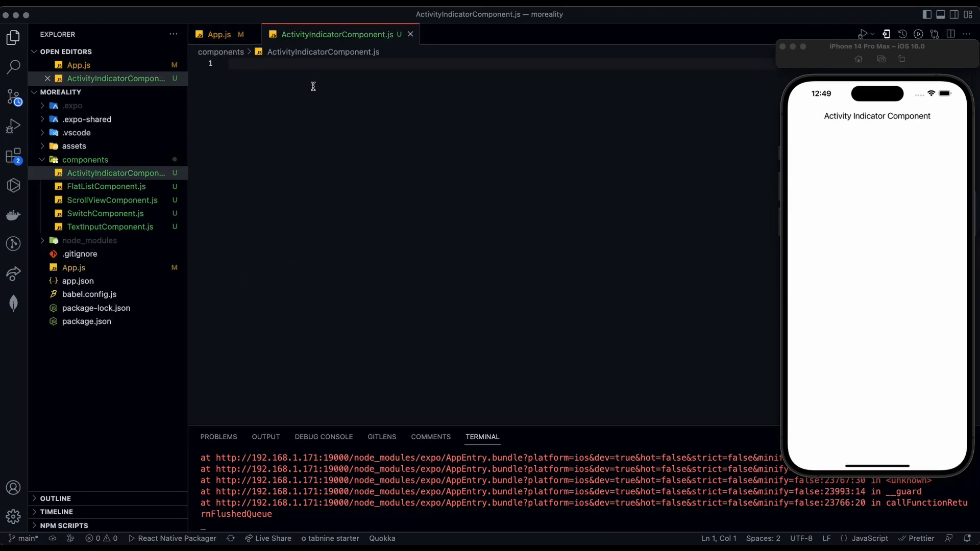
pyautogui.write('rfne')
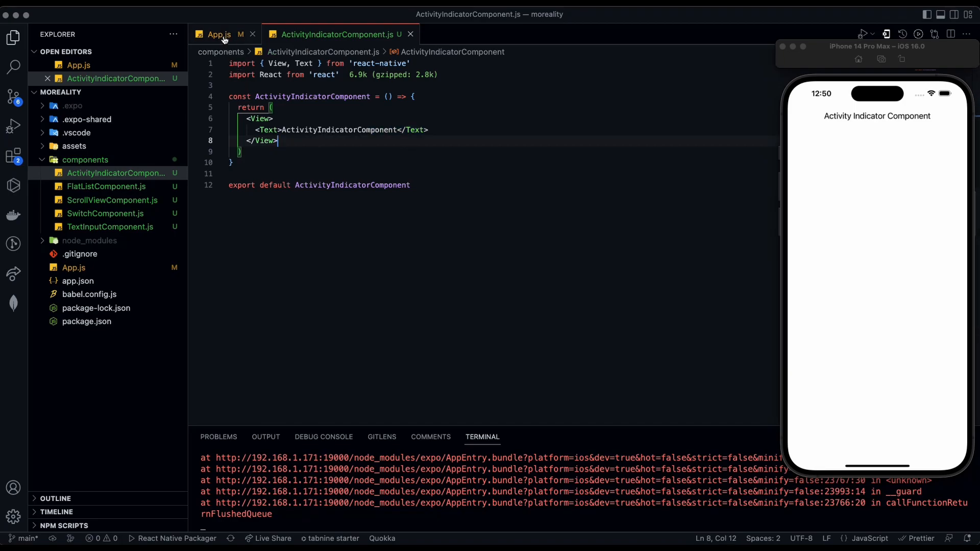
# Step: In App.js, swap the Component Here comment for <ActivityIndicatorComponent /> with its auto-import
pyautogui.click(218, 34)
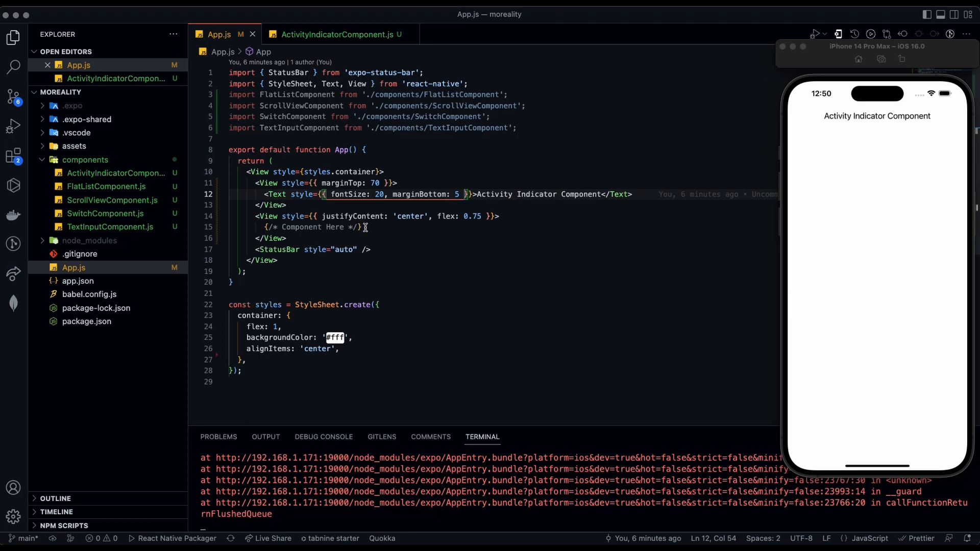
pyautogui.moveTo(265, 226); pyautogui.dragTo(361, 227)
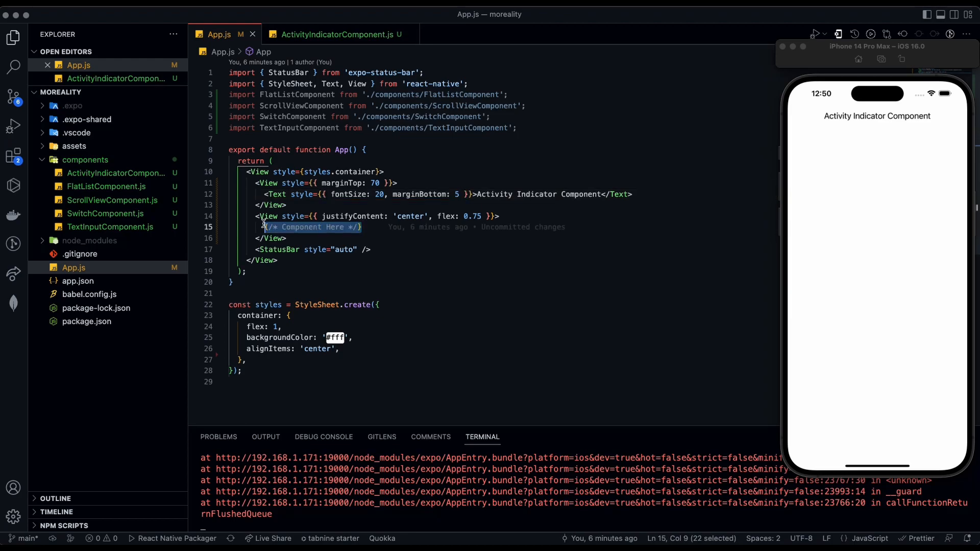
pyautogui.press('Delete')
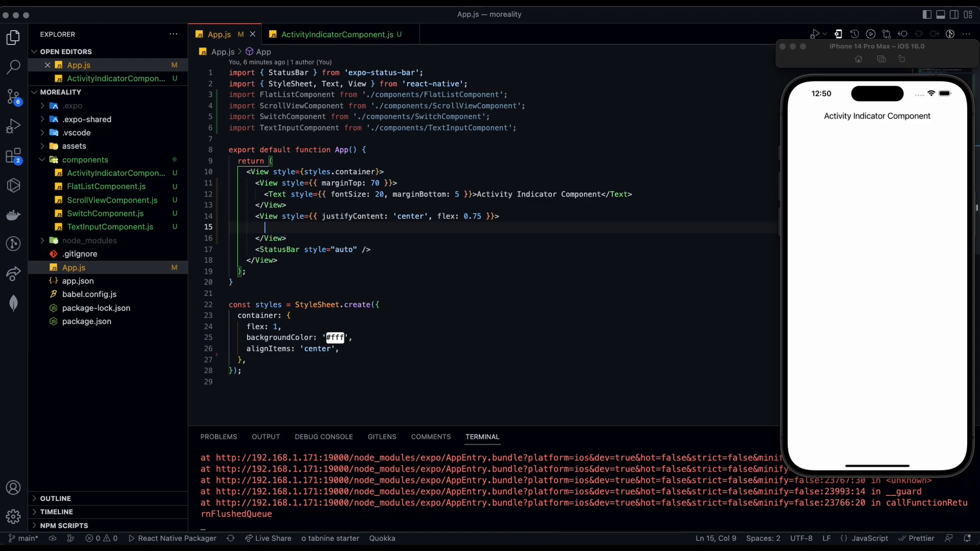
pyautogui.write('<Acti')
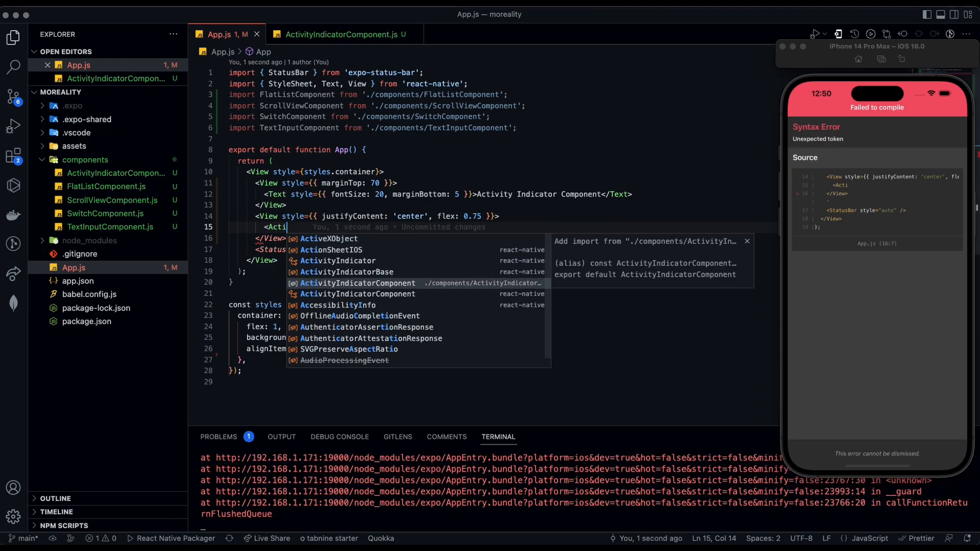
pyautogui.click(357, 283)
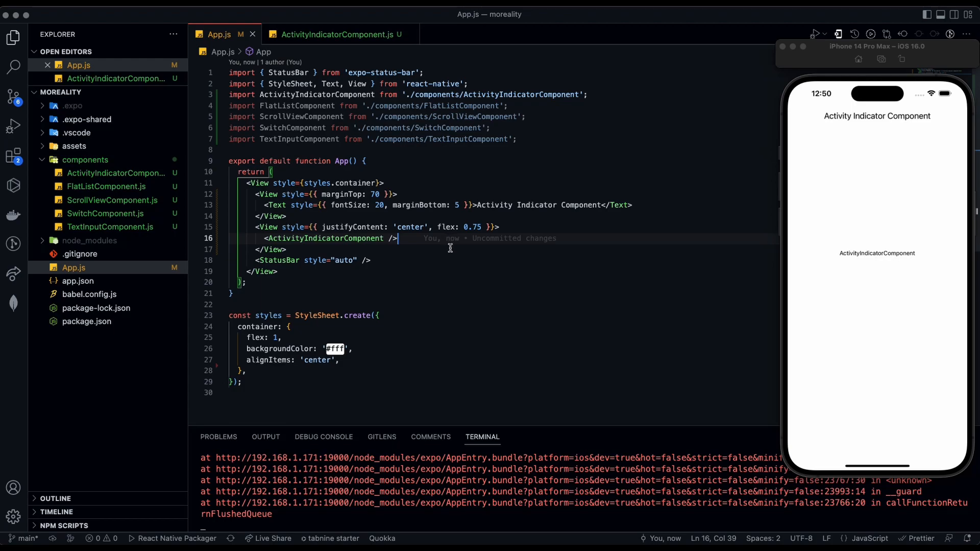
pyautogui.moveTo(882, 248)
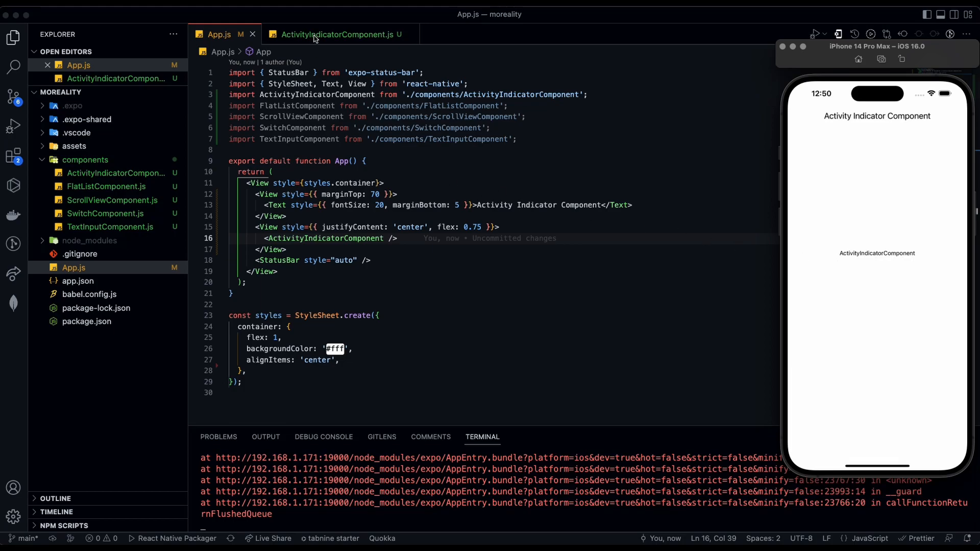
pyautogui.moveTo(334, 48)
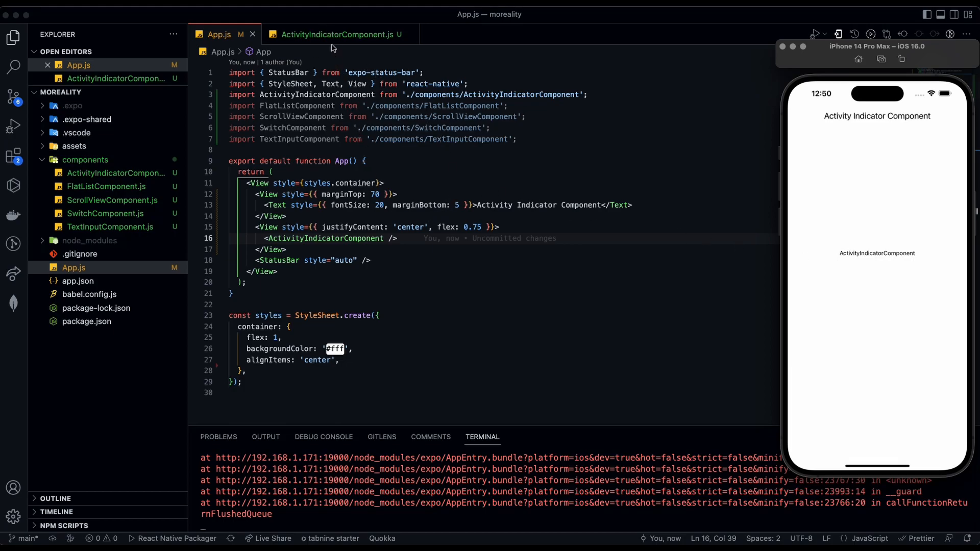
# Step: In ActivityIndicatorComponent.js, replace the Text line with <ActivityIndicator /> imported from react-native
pyautogui.click(337, 34)
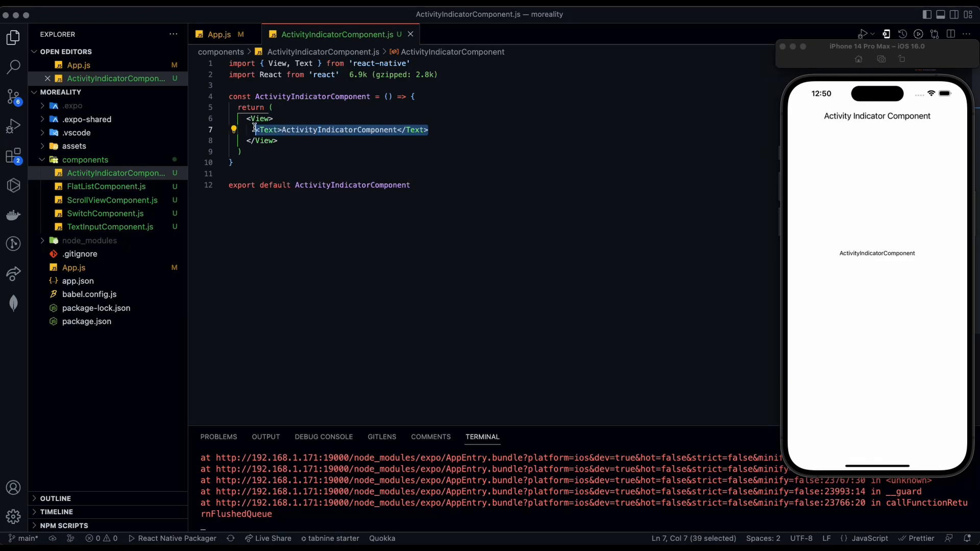
pyautogui.press('Delete')
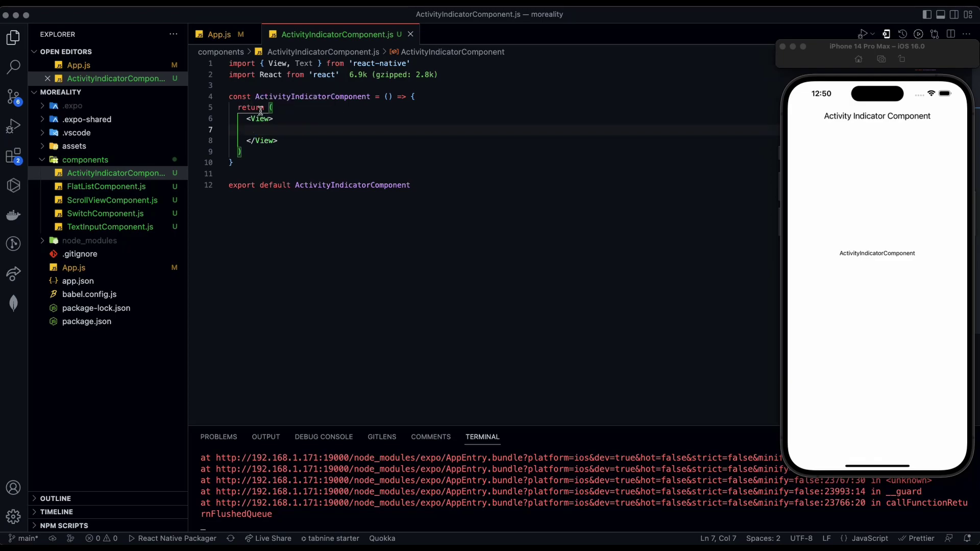
pyautogui.write('<ScrollViewComponent')
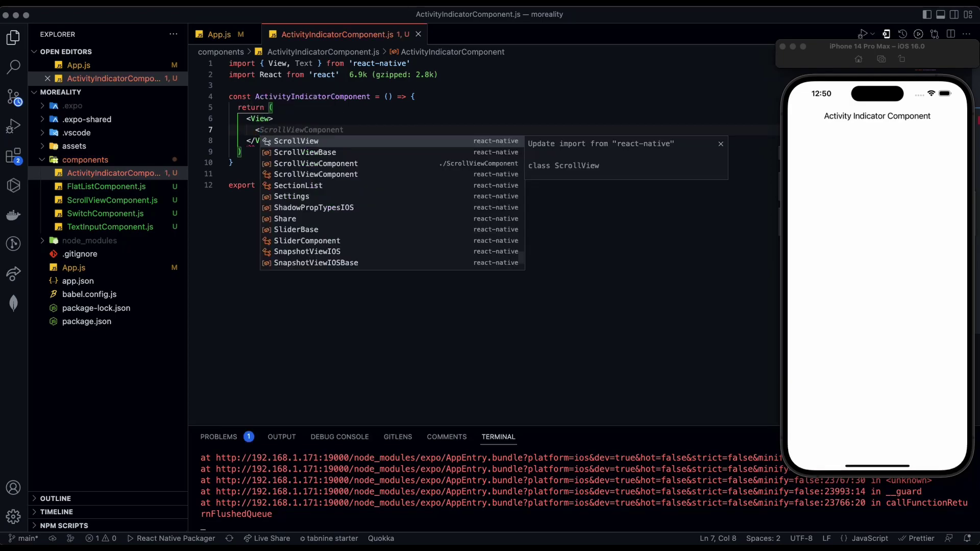
pyautogui.write('ActivityIndicator')
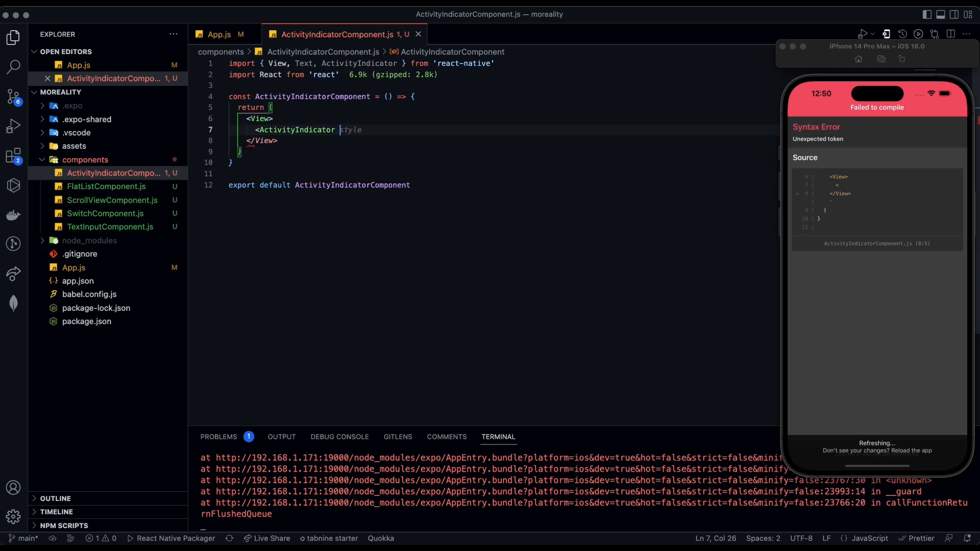
pyautogui.write('/>')
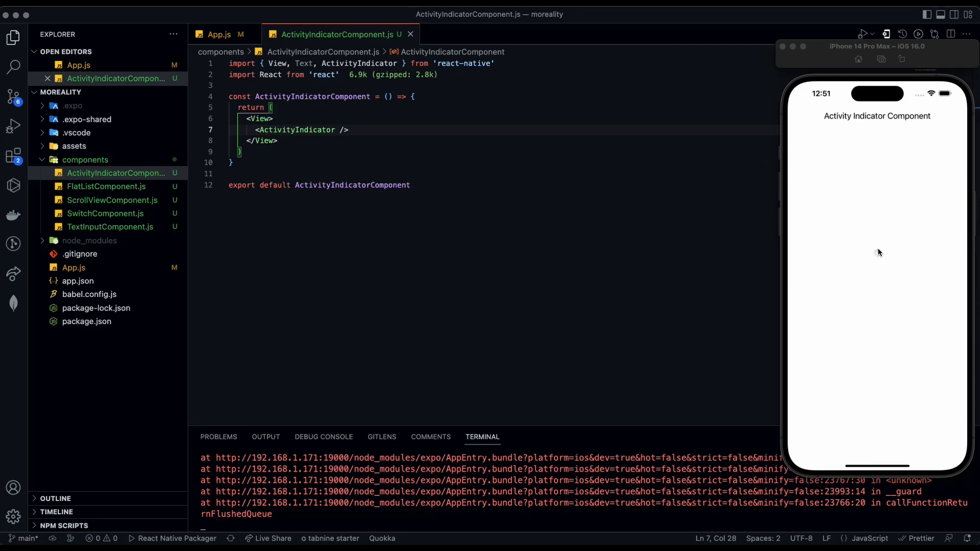
pyautogui.moveTo(878, 256)
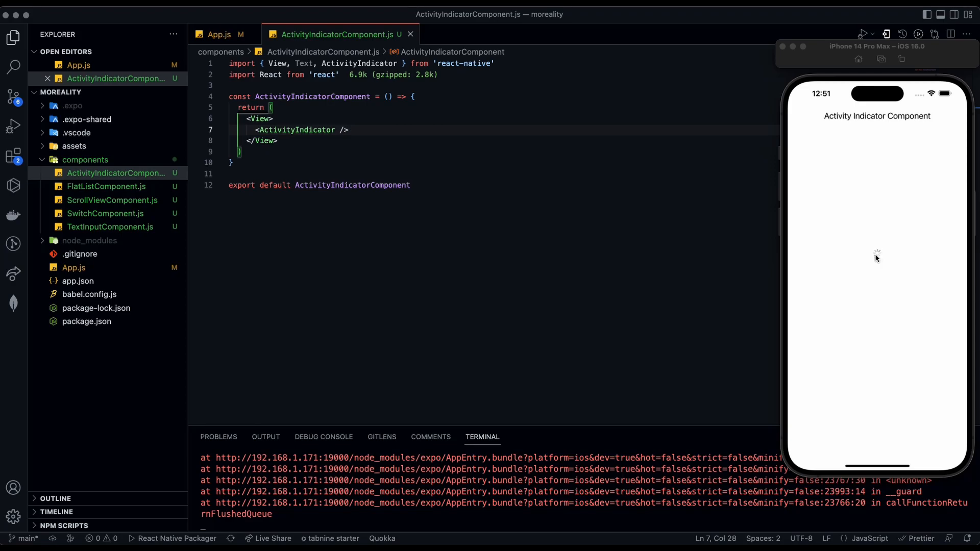
pyautogui.moveTo(874, 258)
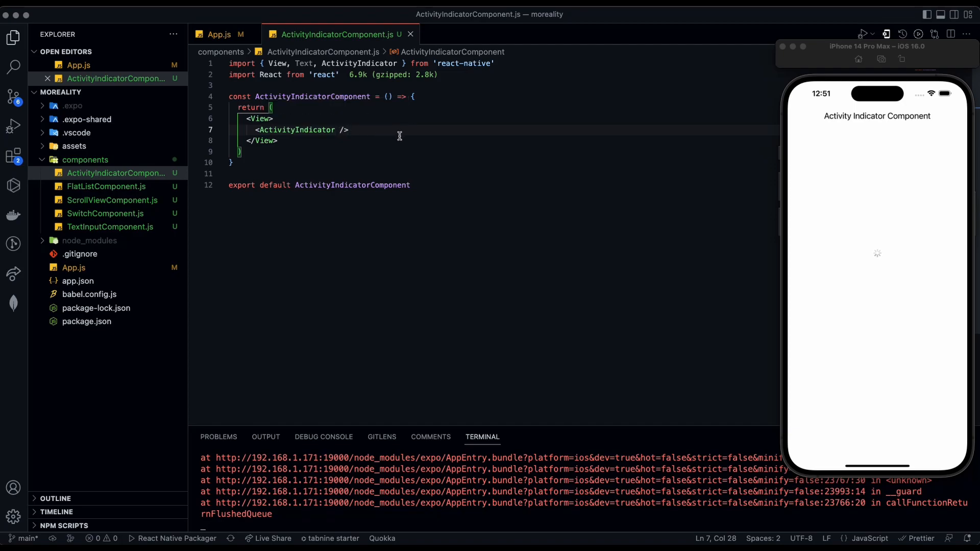
pyautogui.moveTo(373, 130)
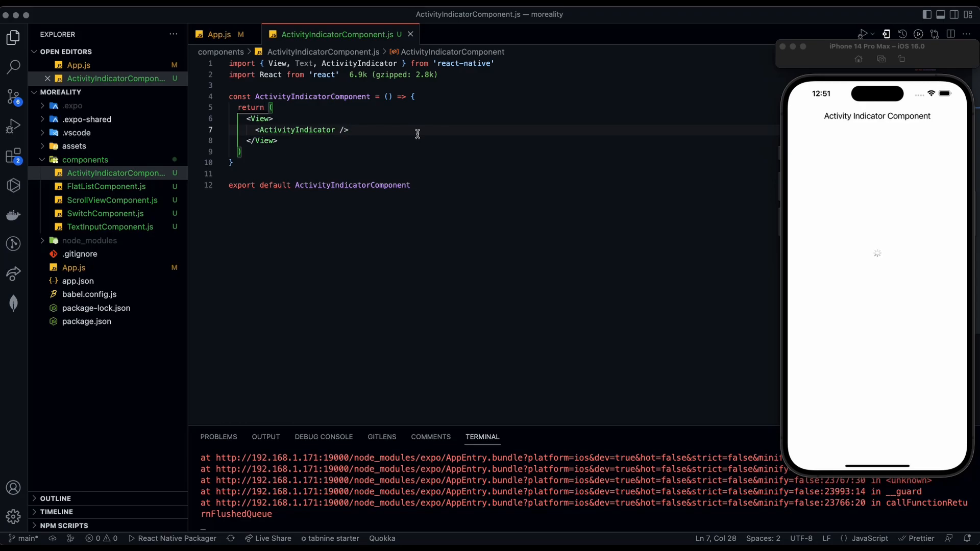
# Step: Add the ActivityIndicator tags and give the View a style with flexDirection 'row'
pyautogui.write('<ActivityIndicator />')
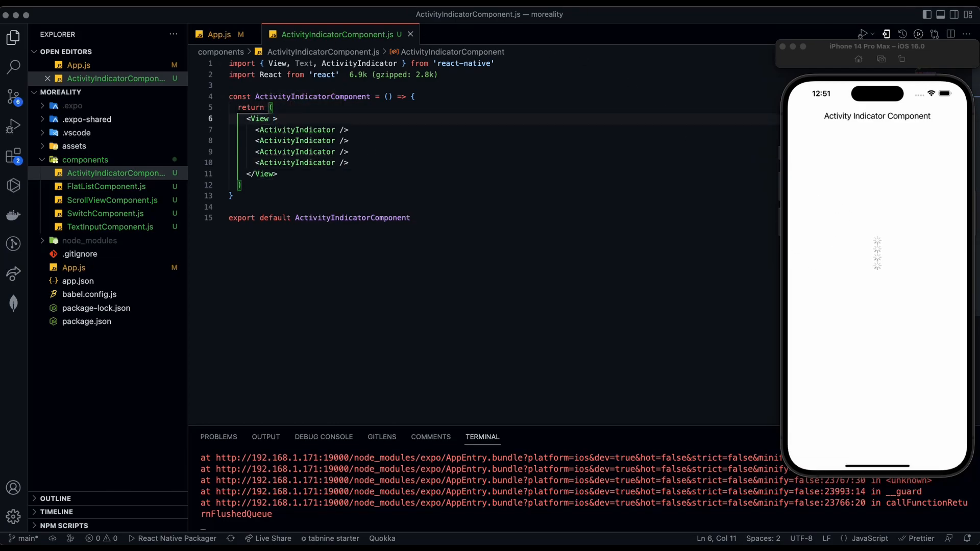
pyautogui.write('style={{}}')
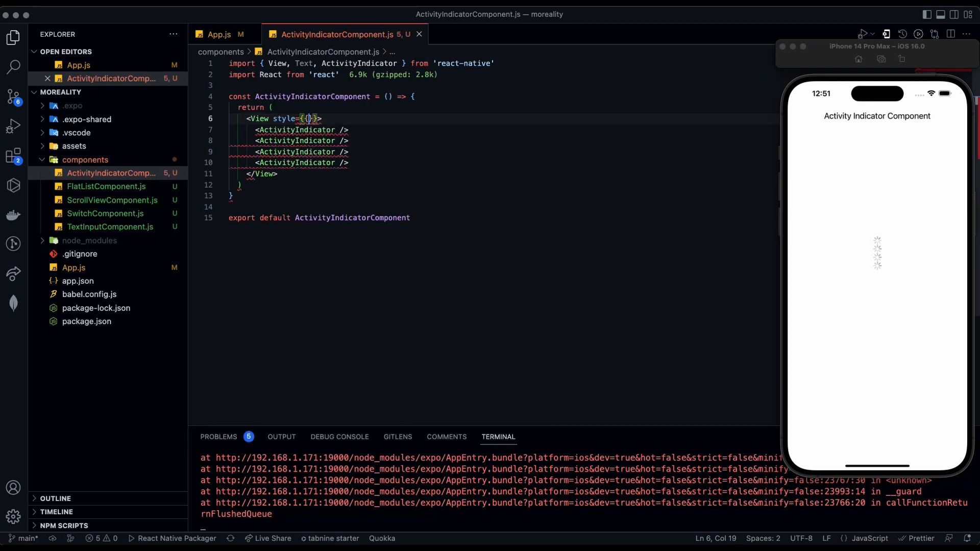
pyautogui.write('fl')
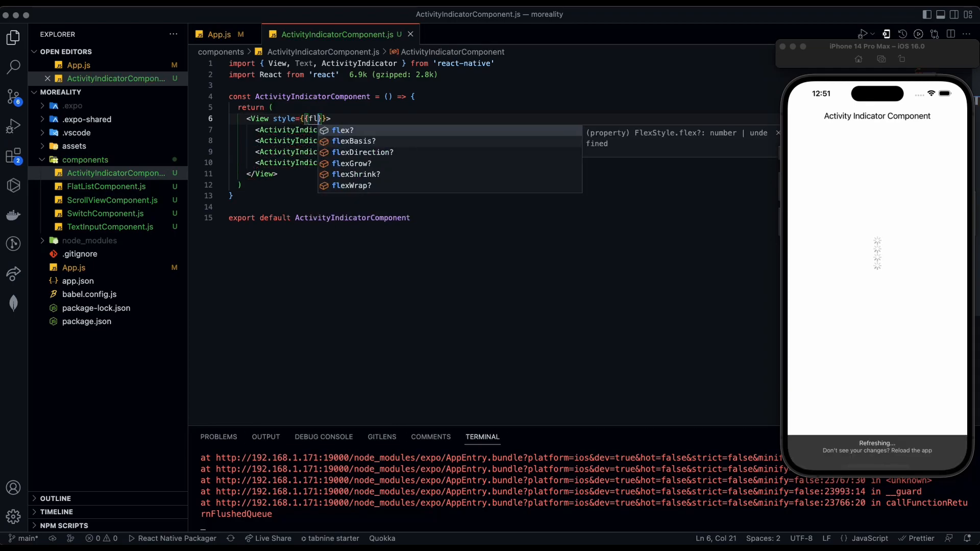
pyautogui.write('exDirection: 1')
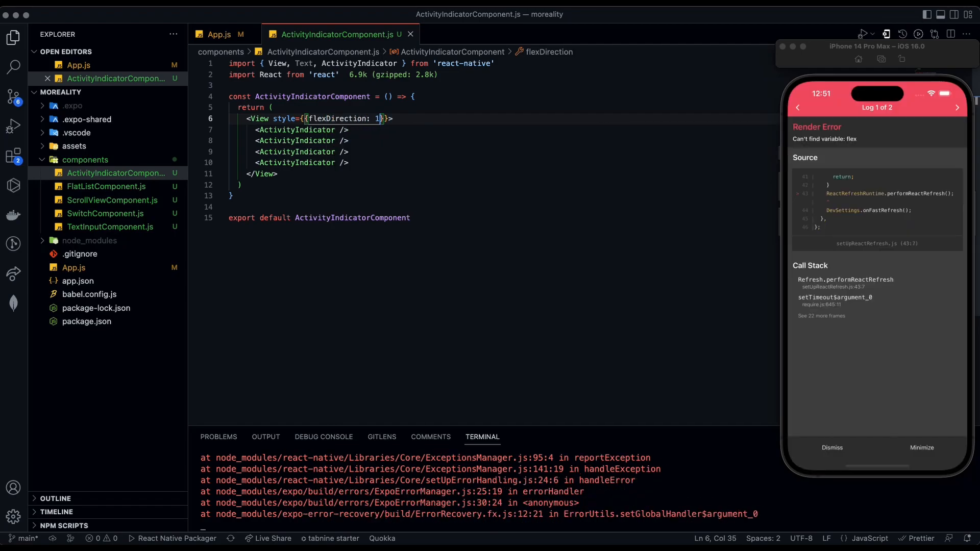
pyautogui.write("'row'")
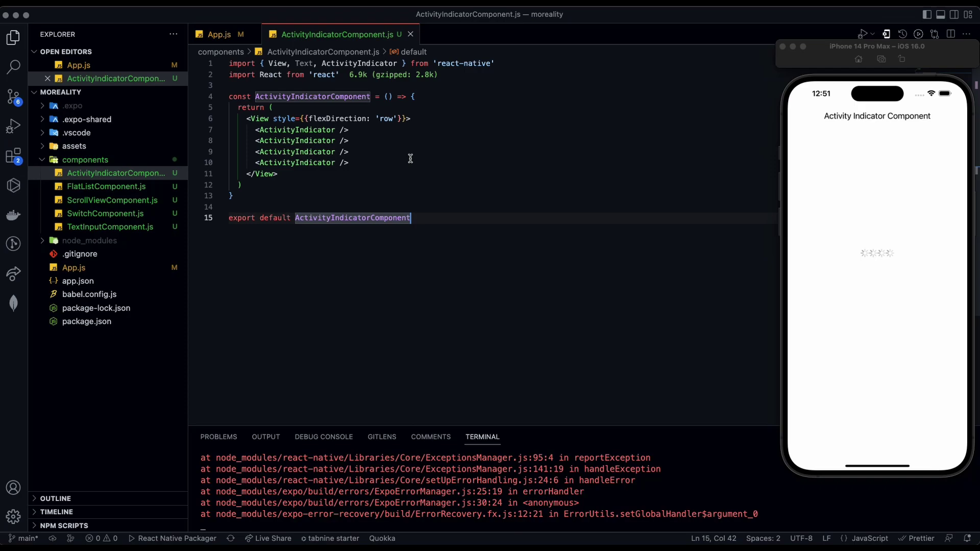
pyautogui.moveTo(443, 143)
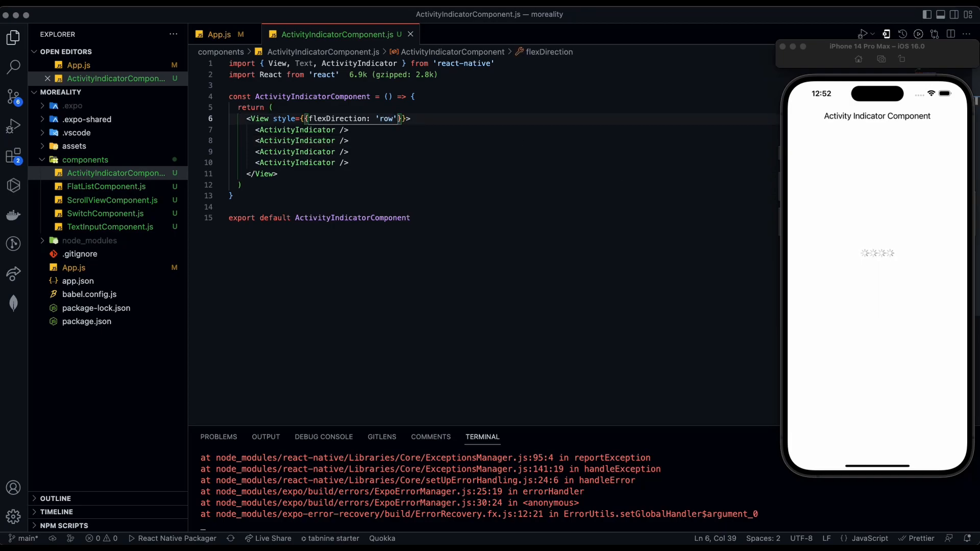
# Step: Extend the View style with width '100%' and justifyContent 'space-evenly'
pyautogui.write(', width')
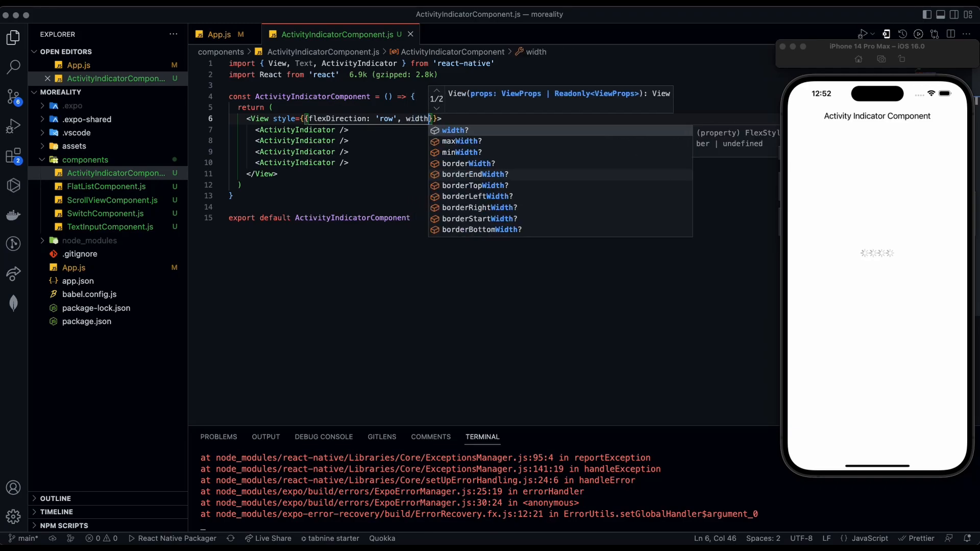
pyautogui.write(": 100%'")
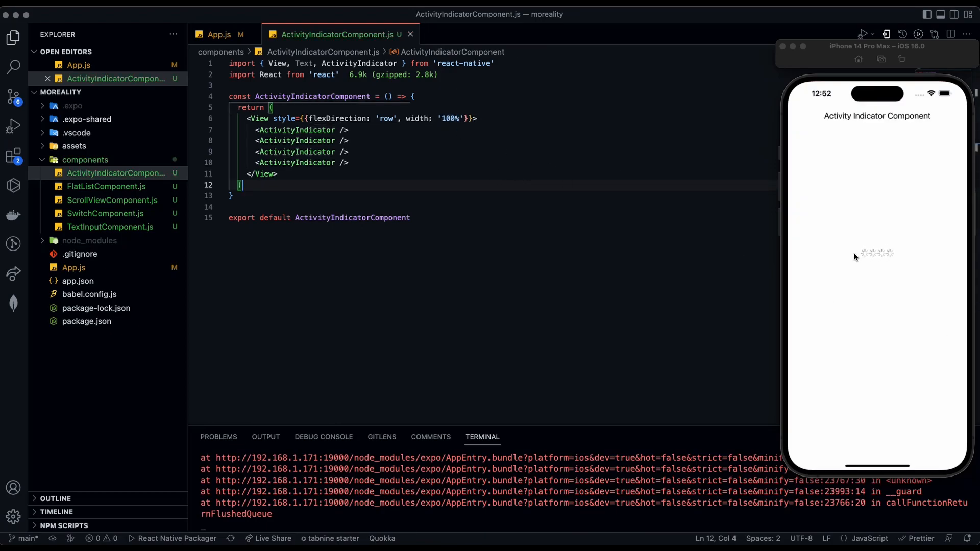
pyautogui.moveTo(582, 147)
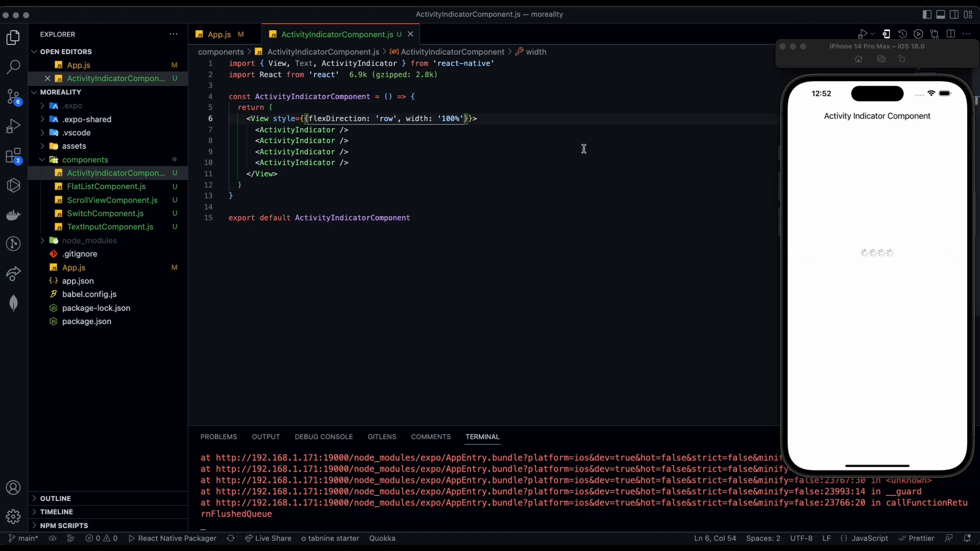
pyautogui.write(',')
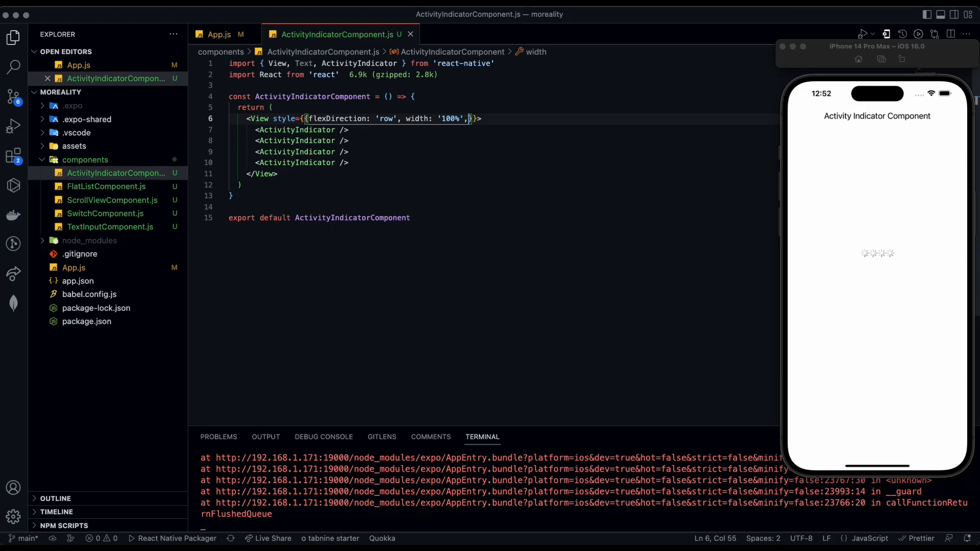
pyautogui.write("justifyContent: 'space-evenly")
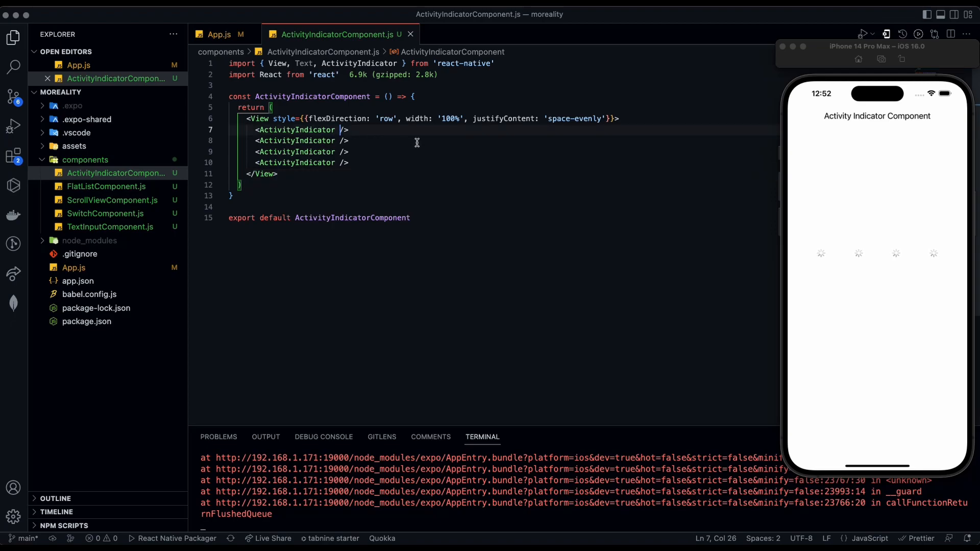
# Step: Give the first two ActivityIndicators color 'black' and color 'blue'
pyautogui.write('color')
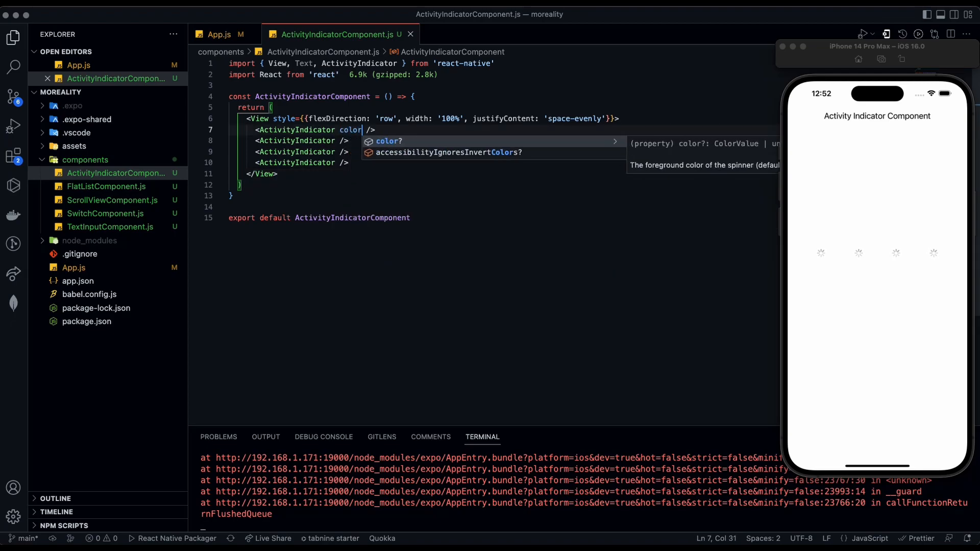
pyautogui.write('={}')
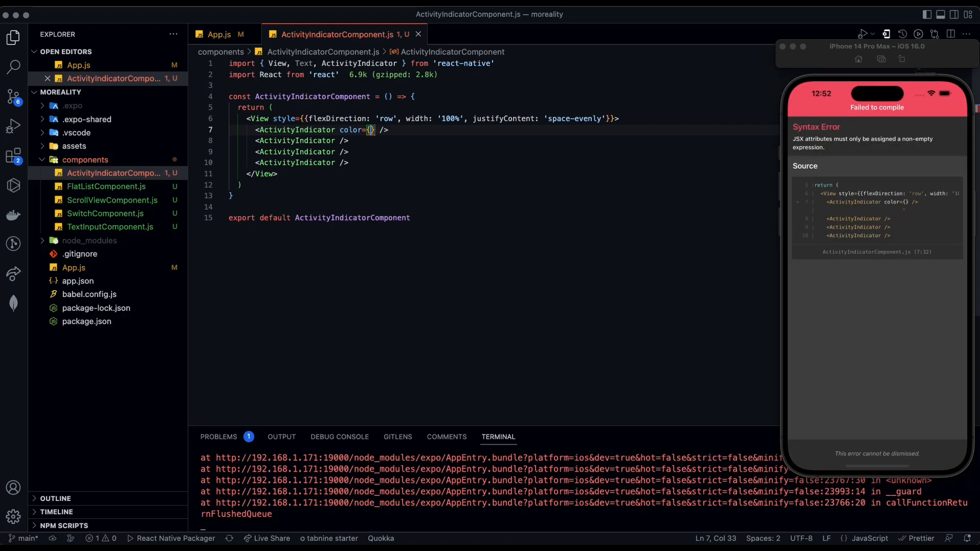
pyautogui.write("'bl'")
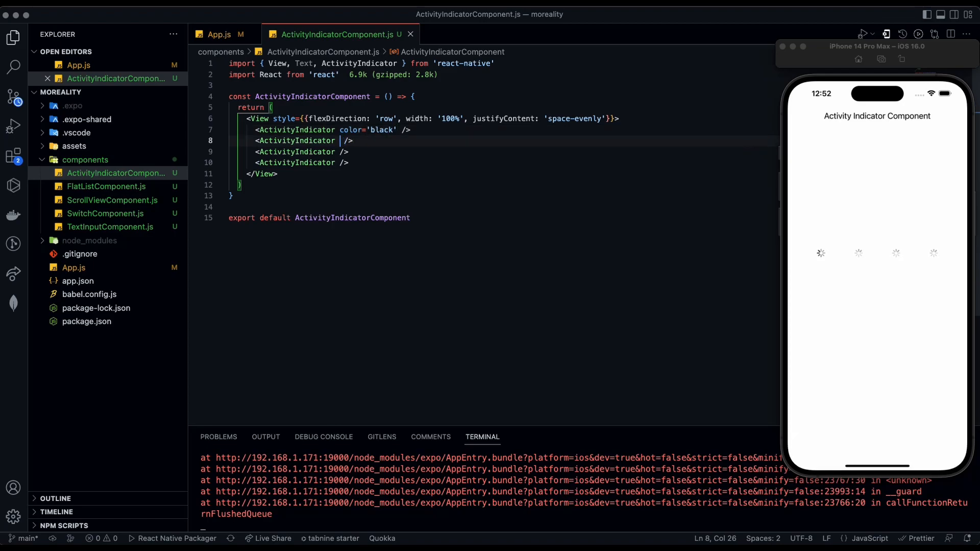
pyautogui.write("color='")
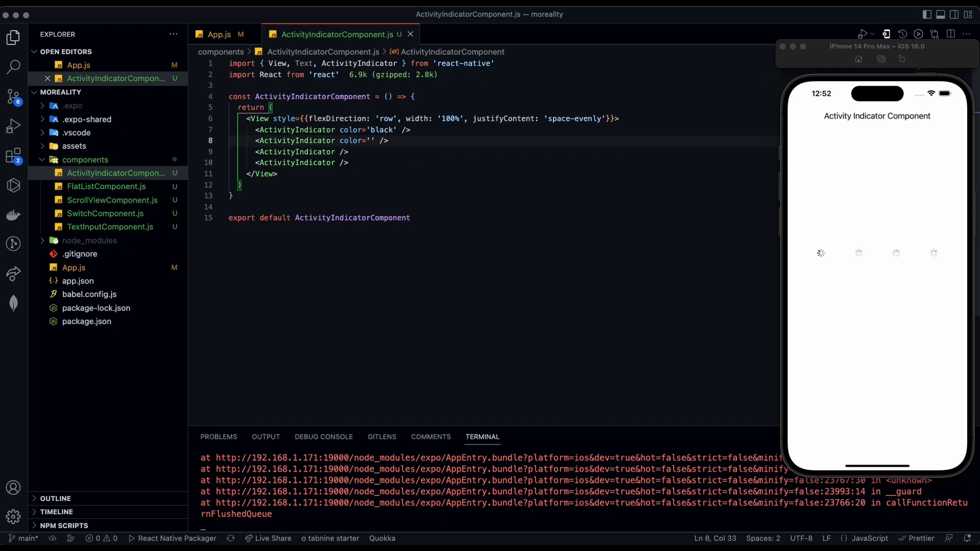
pyautogui.write('blue')
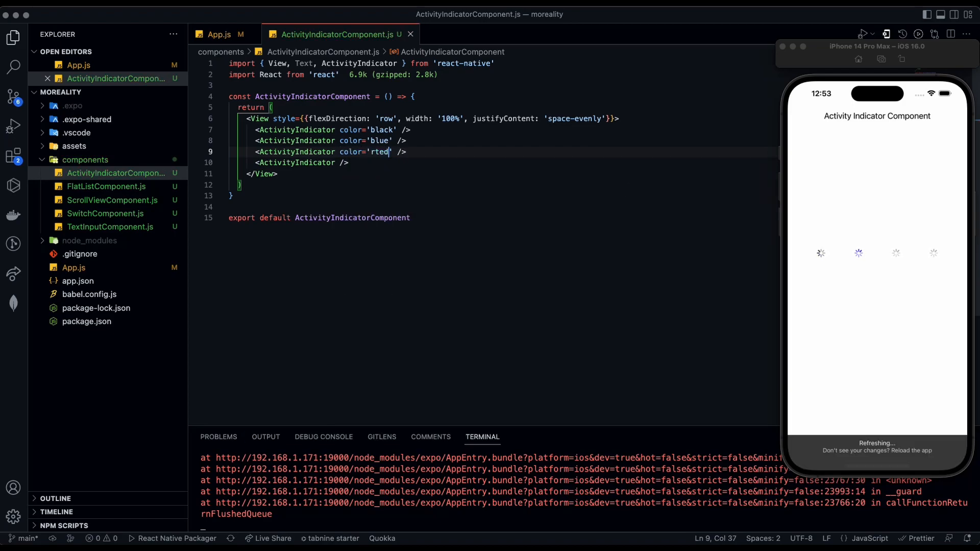
# Step: Give the third and fourth ActivityIndicators color 'red' and color 'green'
pyautogui.write('red')
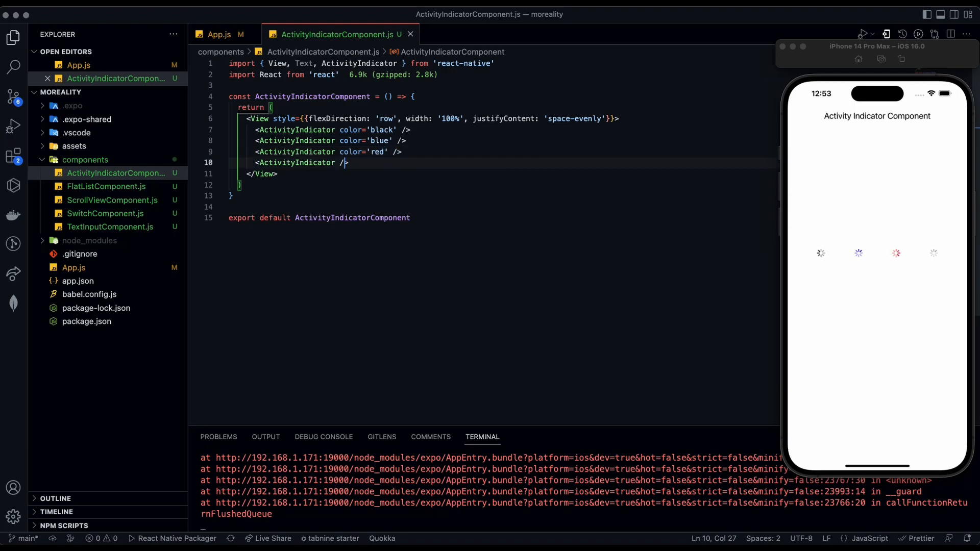
pyautogui.write("color='gr")
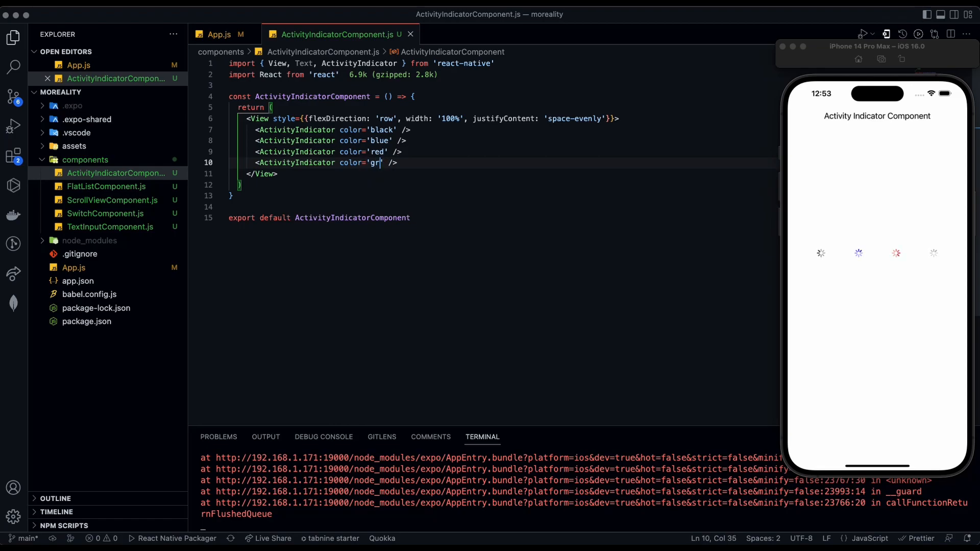
pyautogui.write('een')
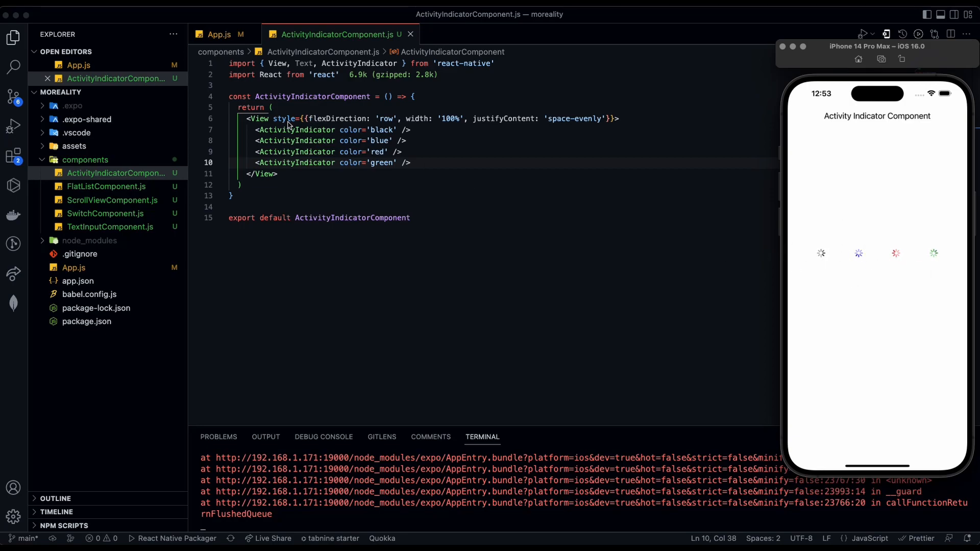
pyautogui.click(403, 151)
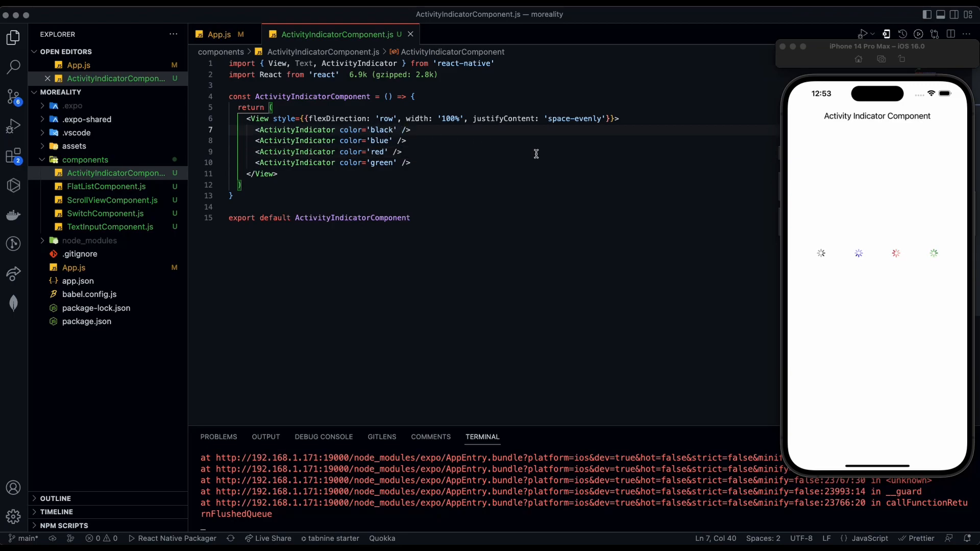
# Step: Add size 'large' to the black and red ActivityIndicators, leaving blue and green small
pyautogui.write('size=')
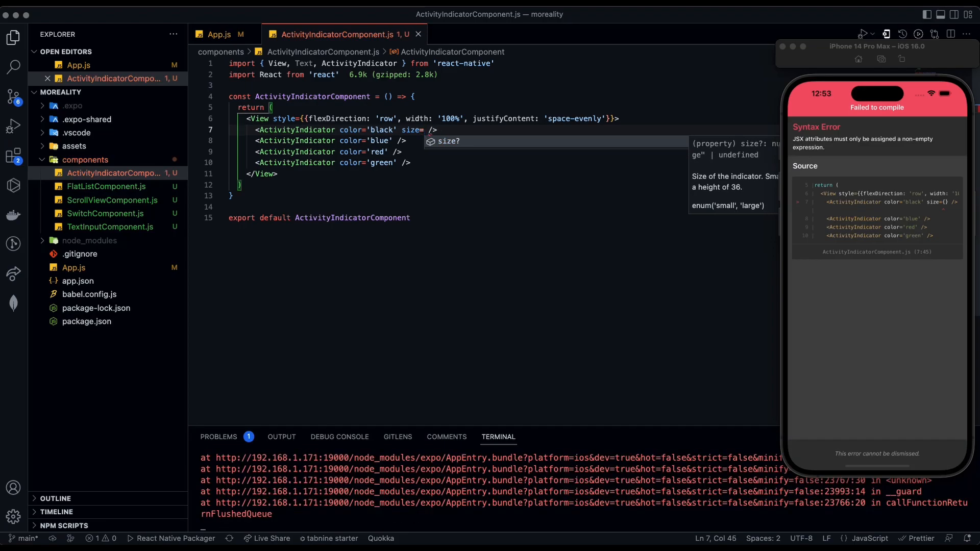
pyautogui.write("''")
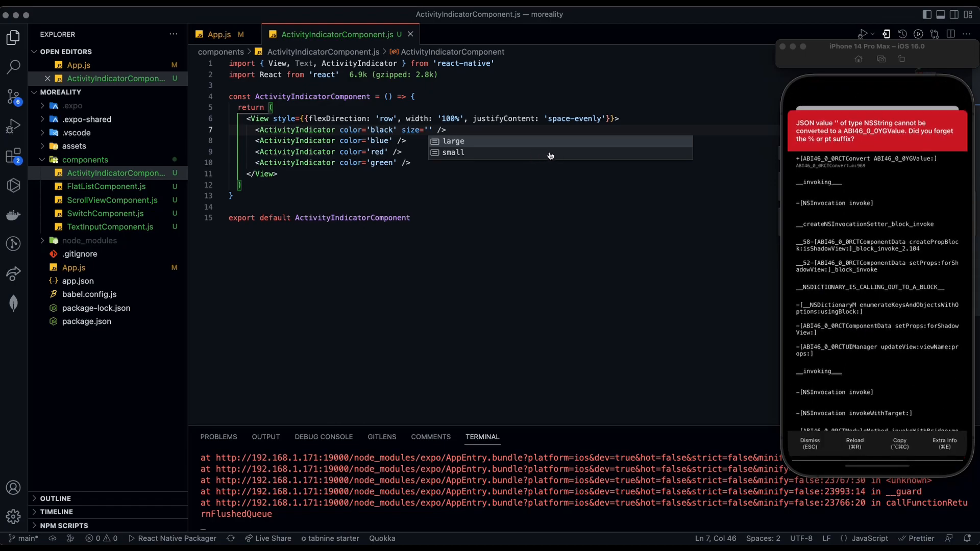
pyautogui.click(453, 140)
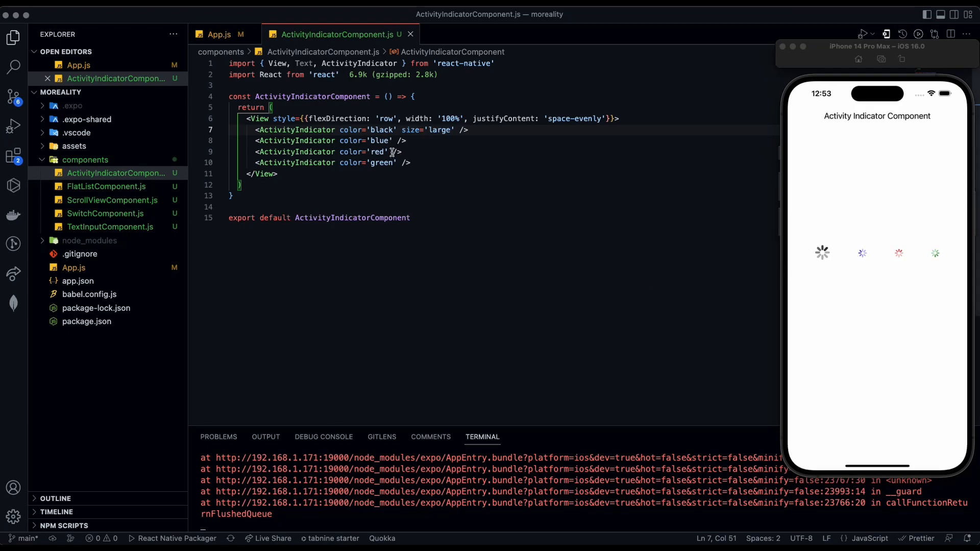
pyautogui.write("size='large")
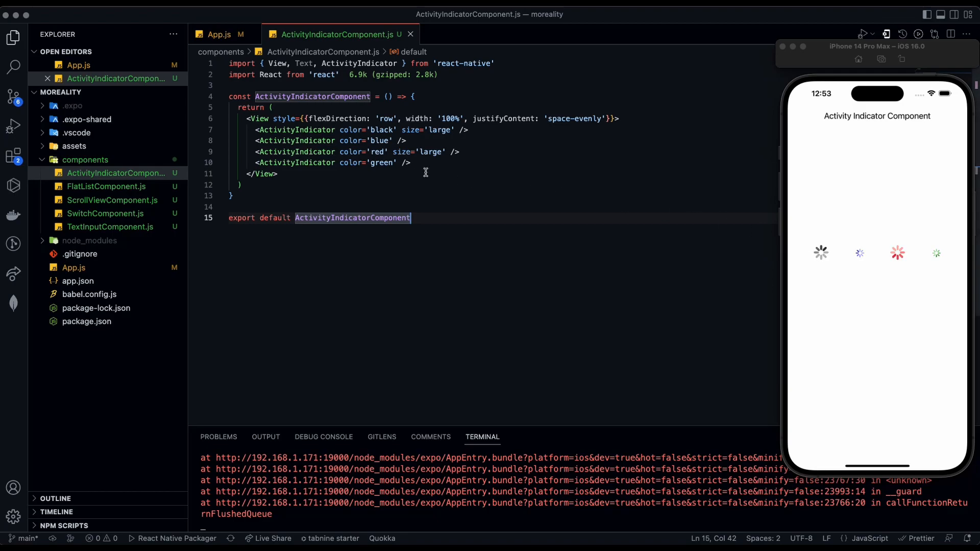
pyautogui.moveTo(547, 160)
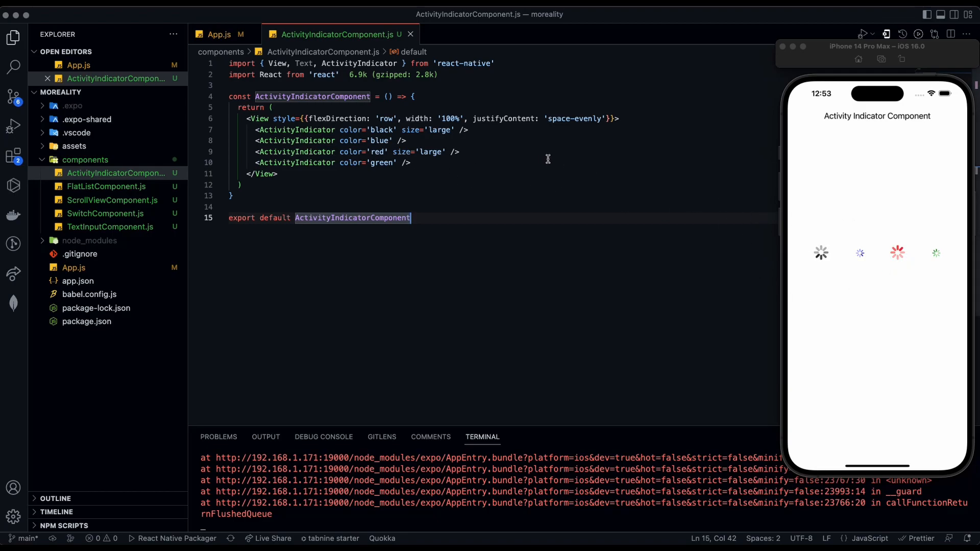